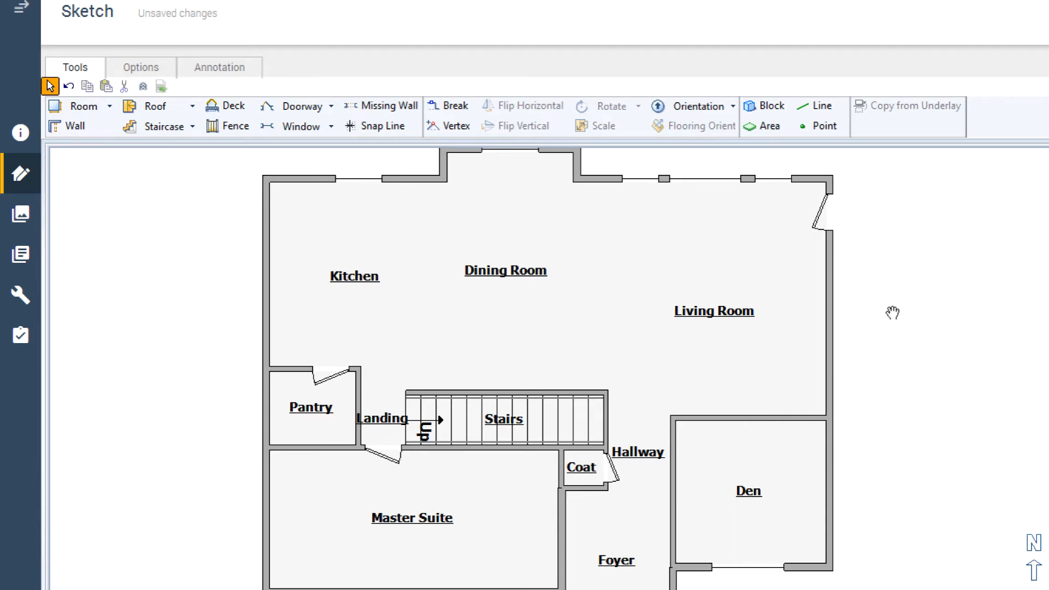
mouse_move(698, 294)
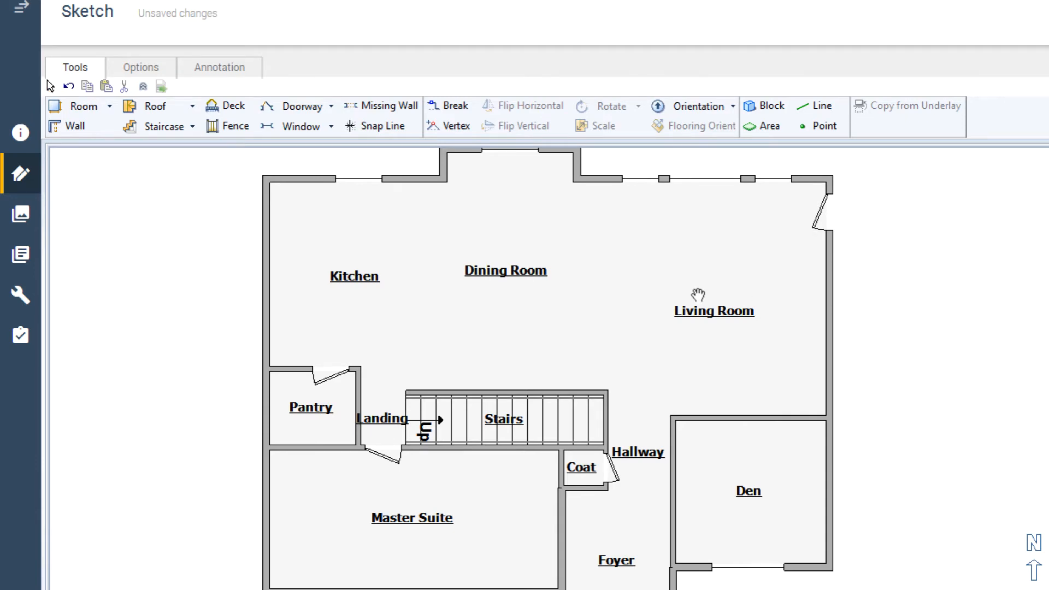
Select the Kitchen room, then clear the selection
left_click(714, 309)
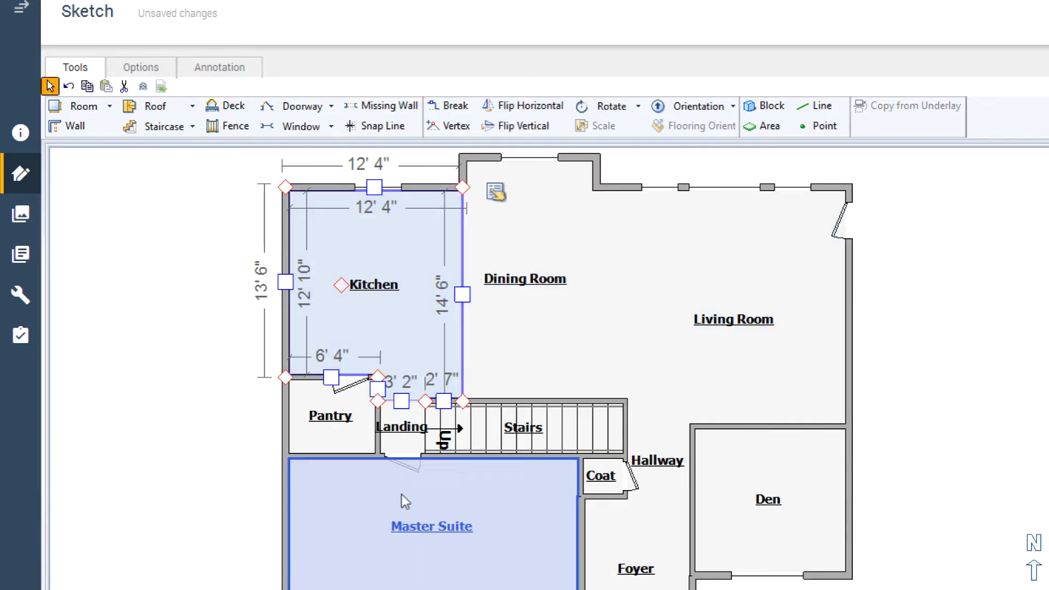
left_click(238, 426)
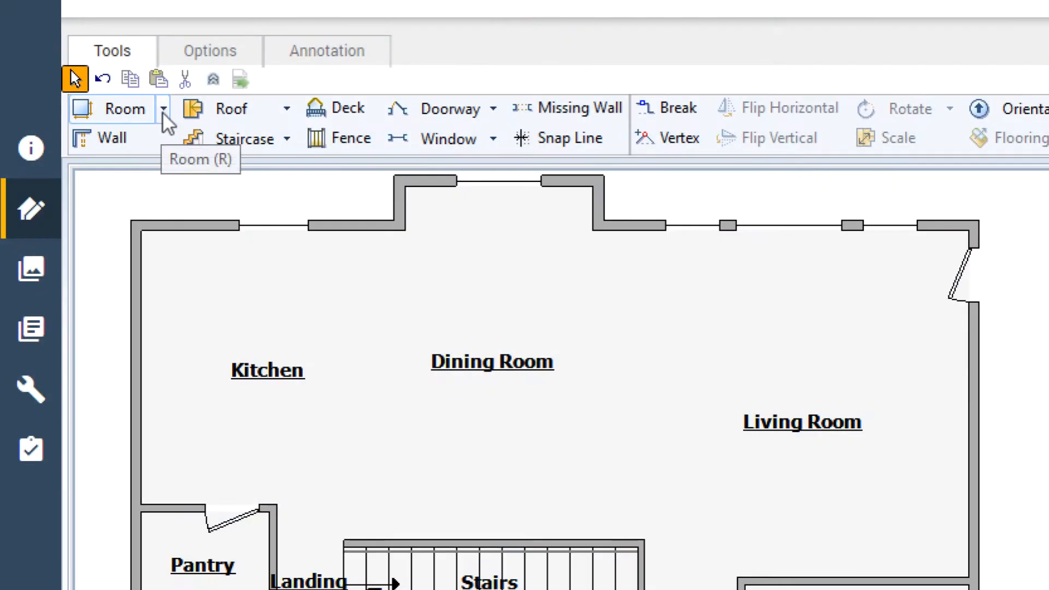
Insert a new room from typed dimensions, Length 20' and Width 25'3", via Dimension Rooms
left_click(164, 108)
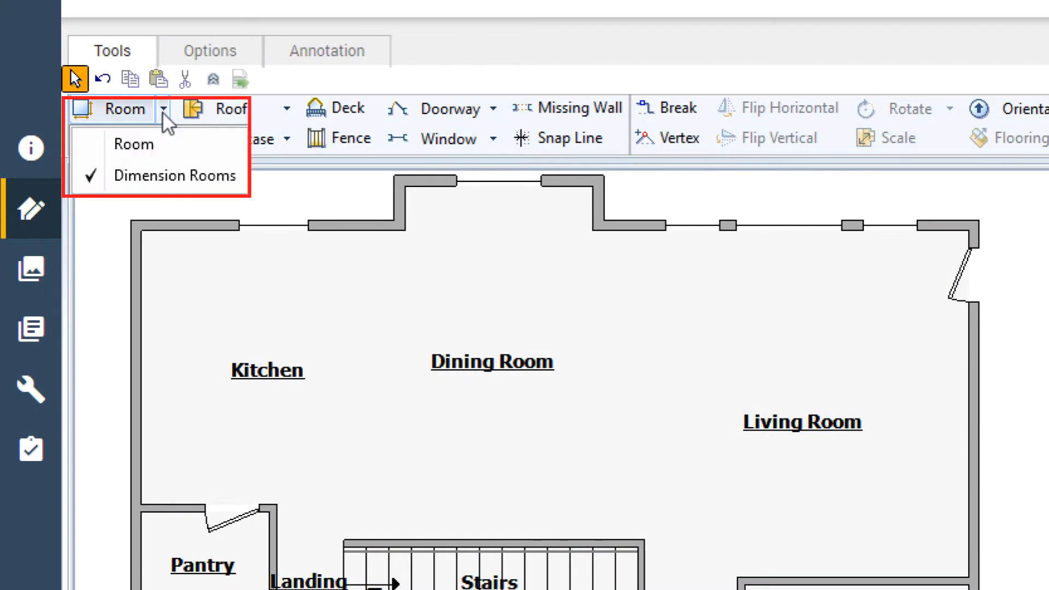
left_click(176, 175)
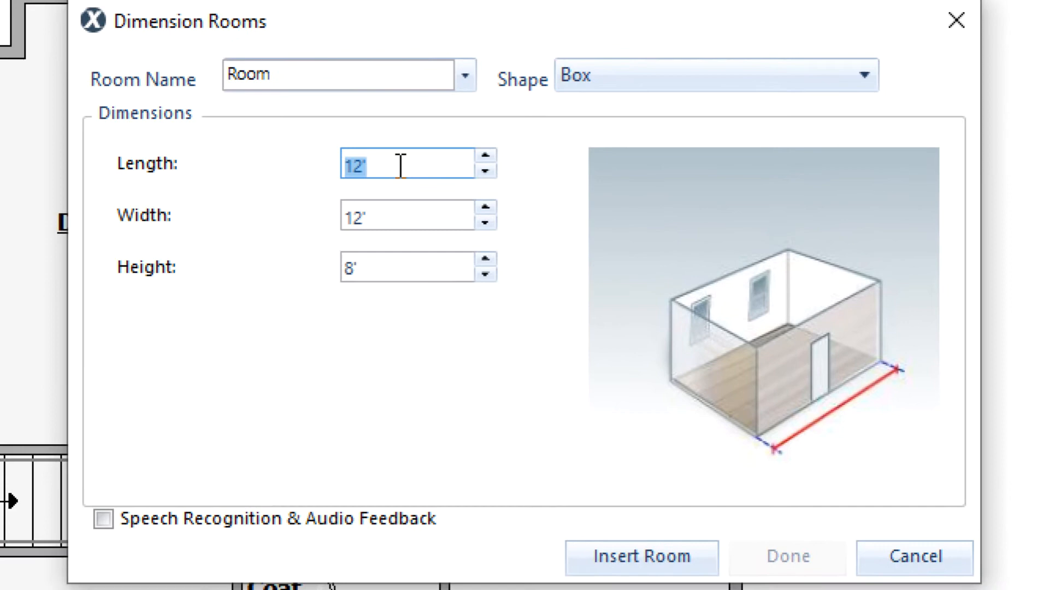
type("20")
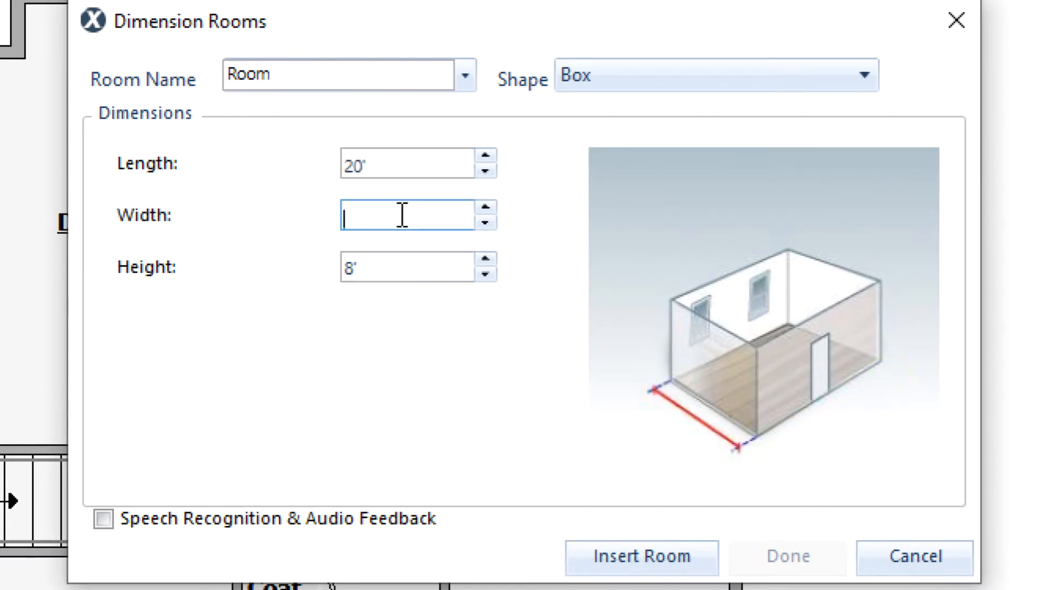
type("25,3")
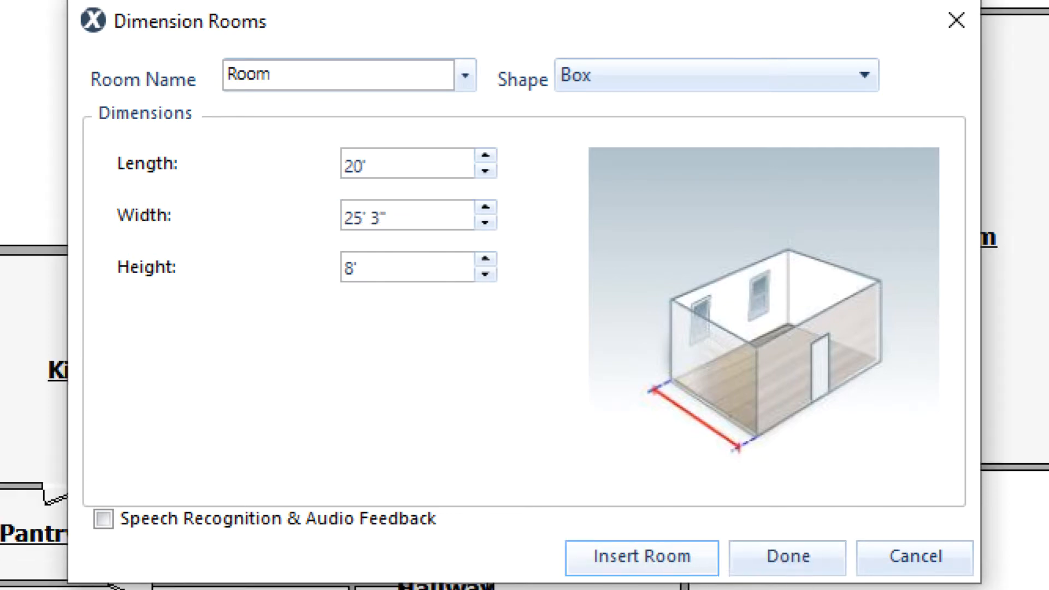
left_click(641, 556)
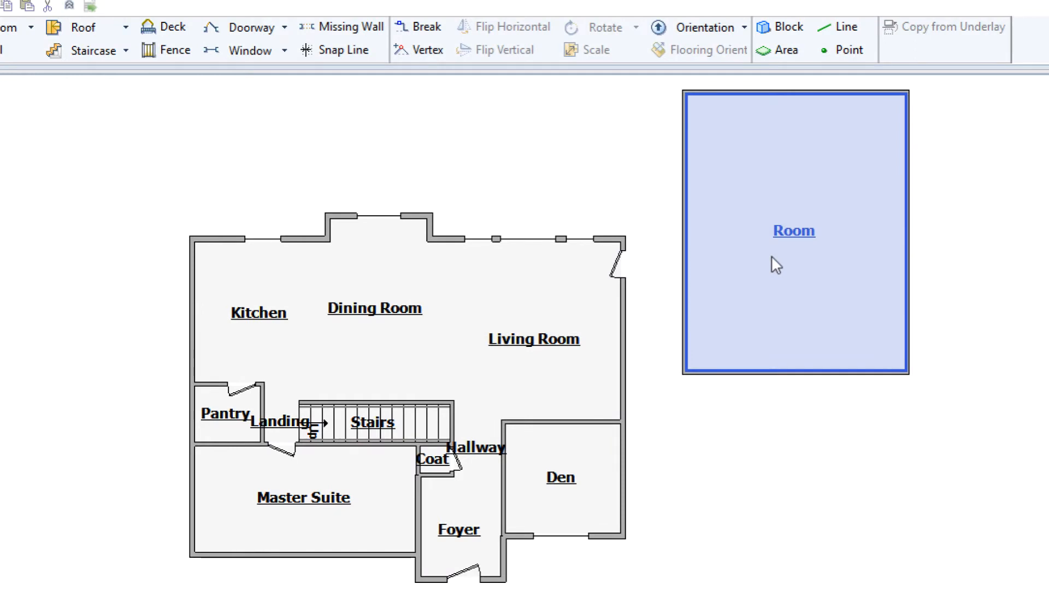
Attach the new room to the plan's right side against the Living Room, keeping the name Room1
left_click(793, 230)
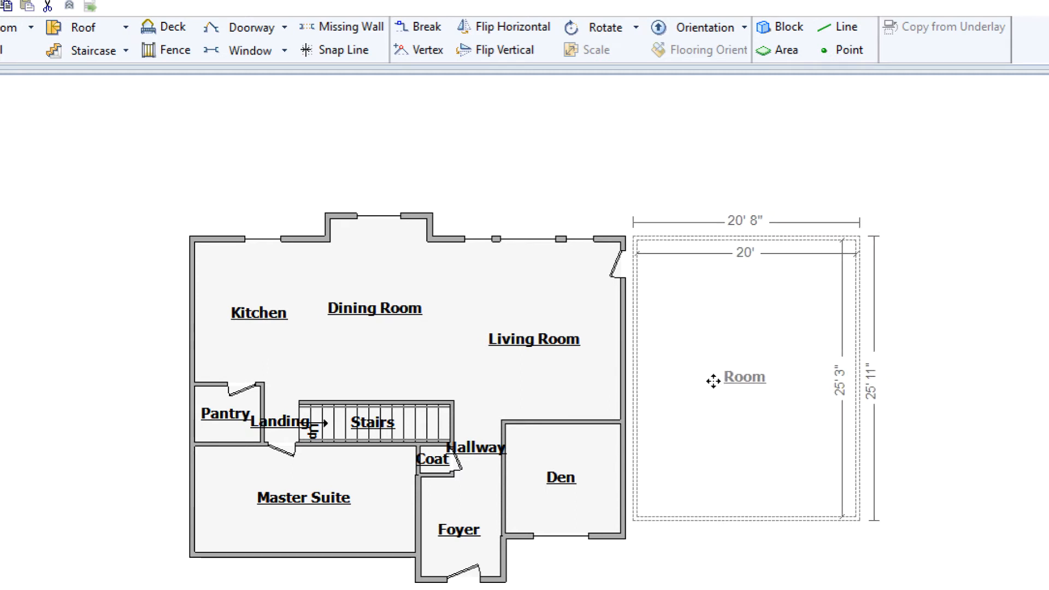
left_click(743, 377)
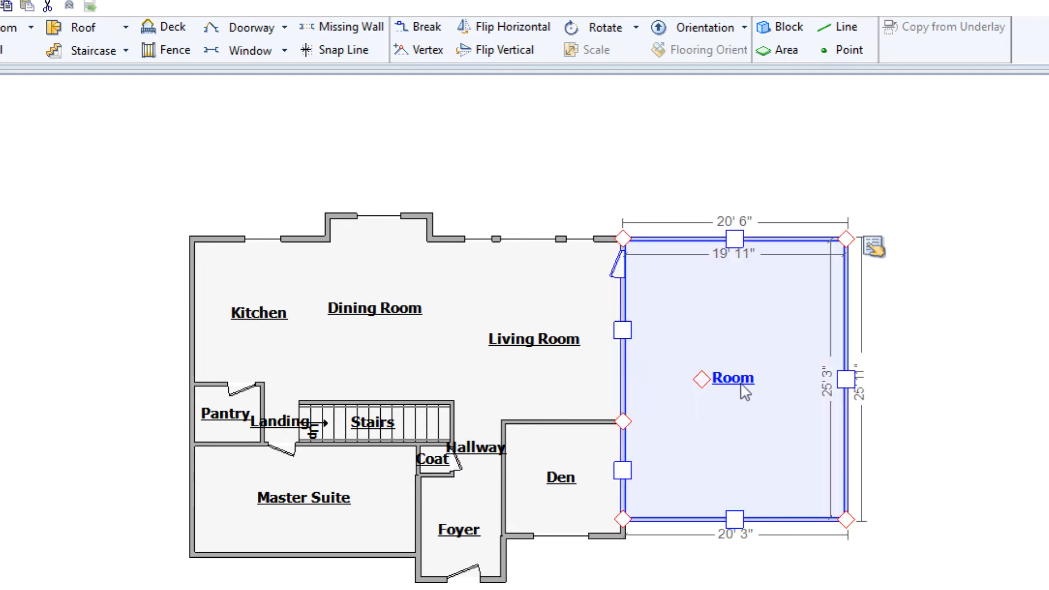
double_click(732, 377)
type("Garage")
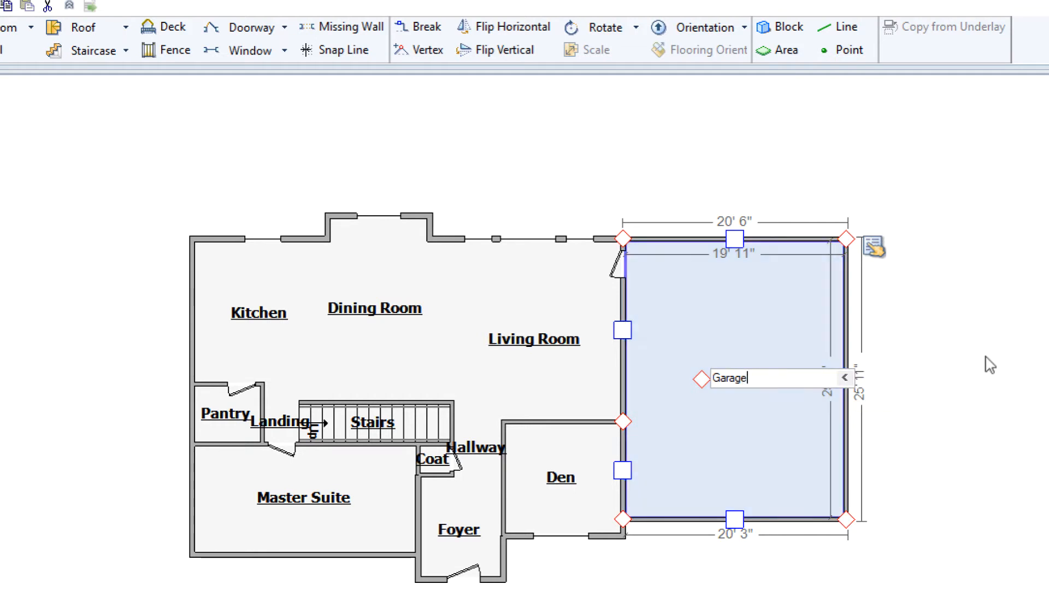
key("Return")
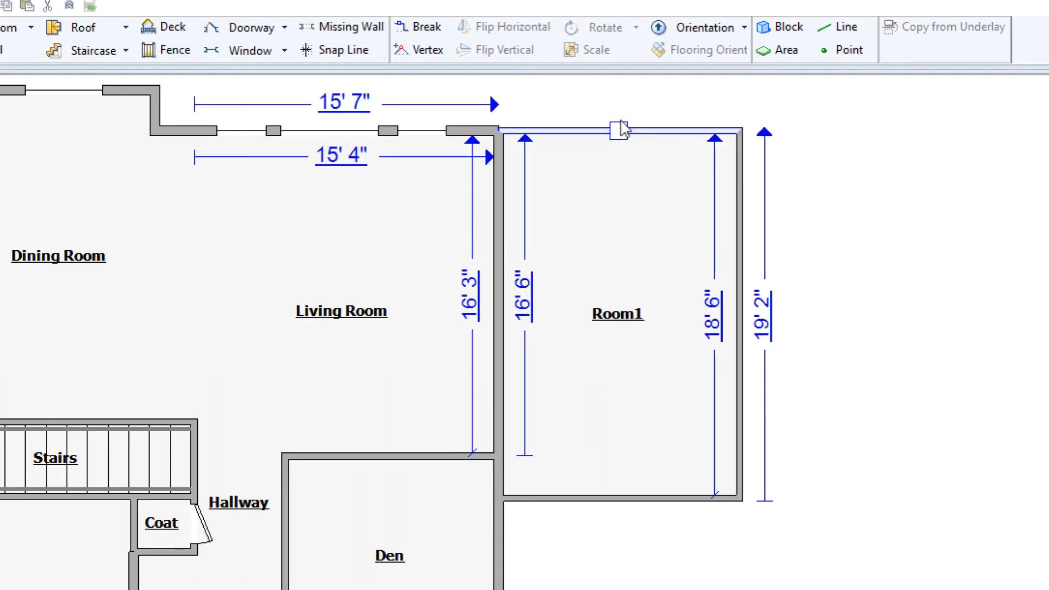
mouse_move(671, 299)
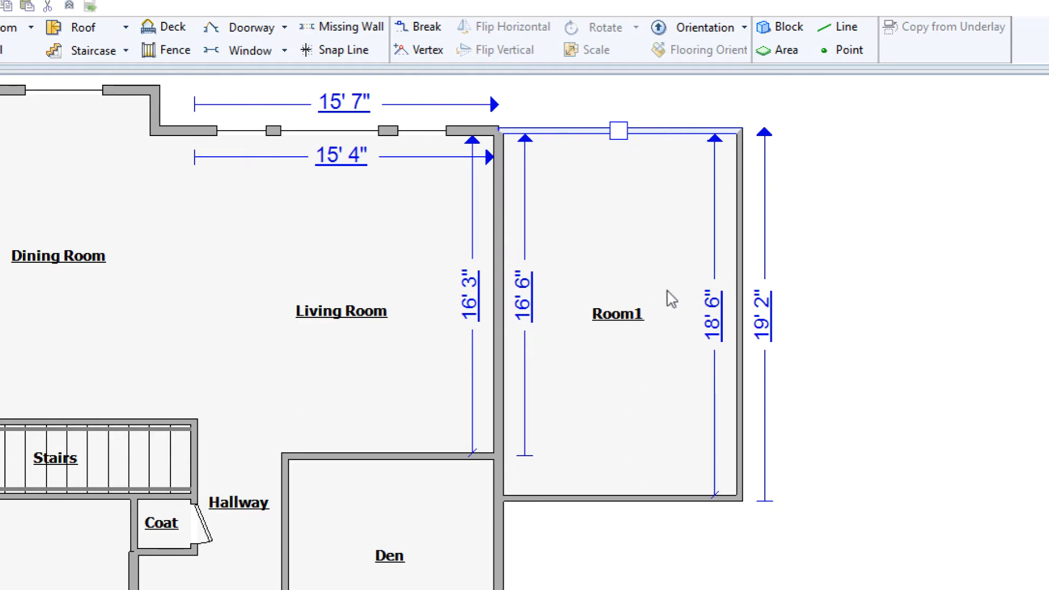
Pull Room1's right wall in so the room is 11'11" wide inside
left_click(616, 313)
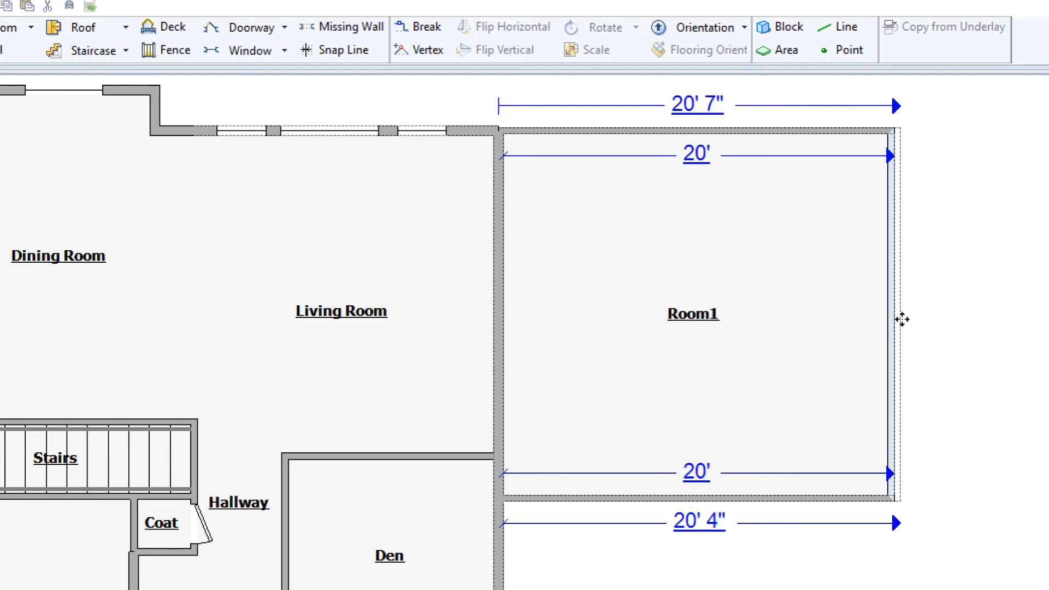
left_click(693, 313)
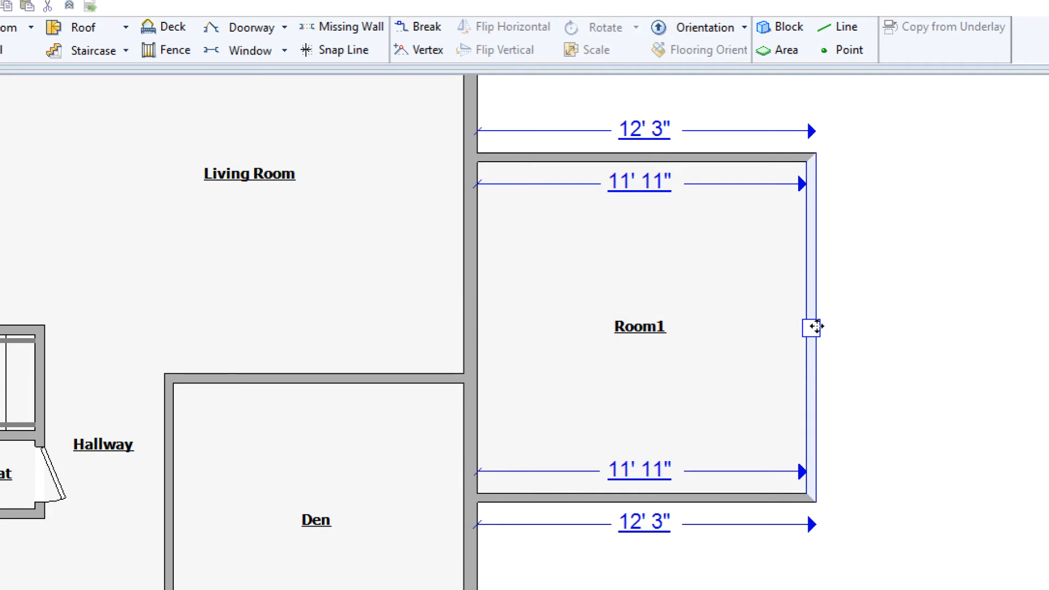
mouse_move(655, 179)
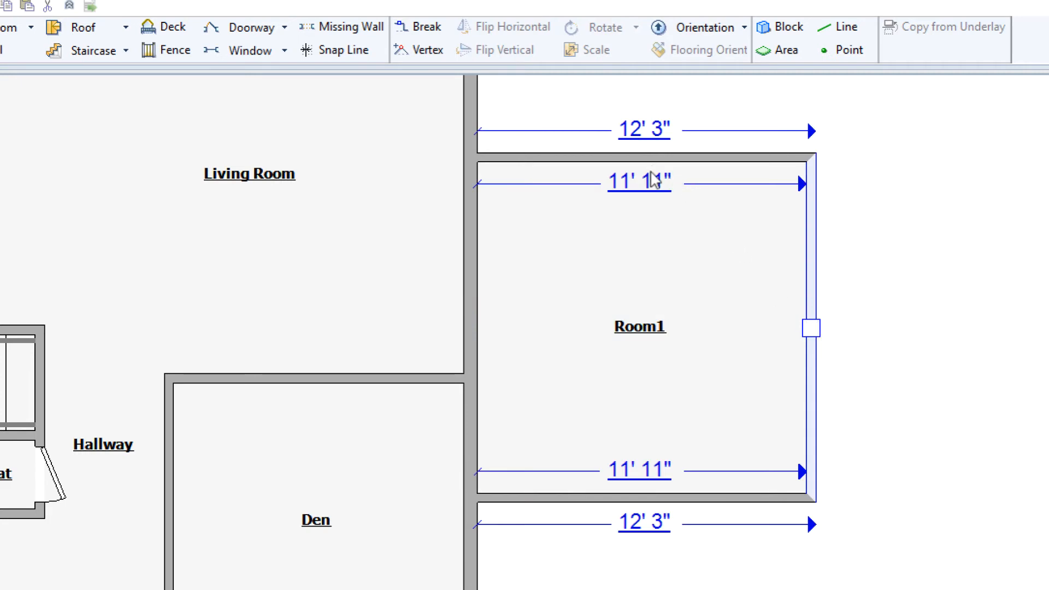
Change Room1's 11'11" interior width dimension to 20'
double_click(638, 181)
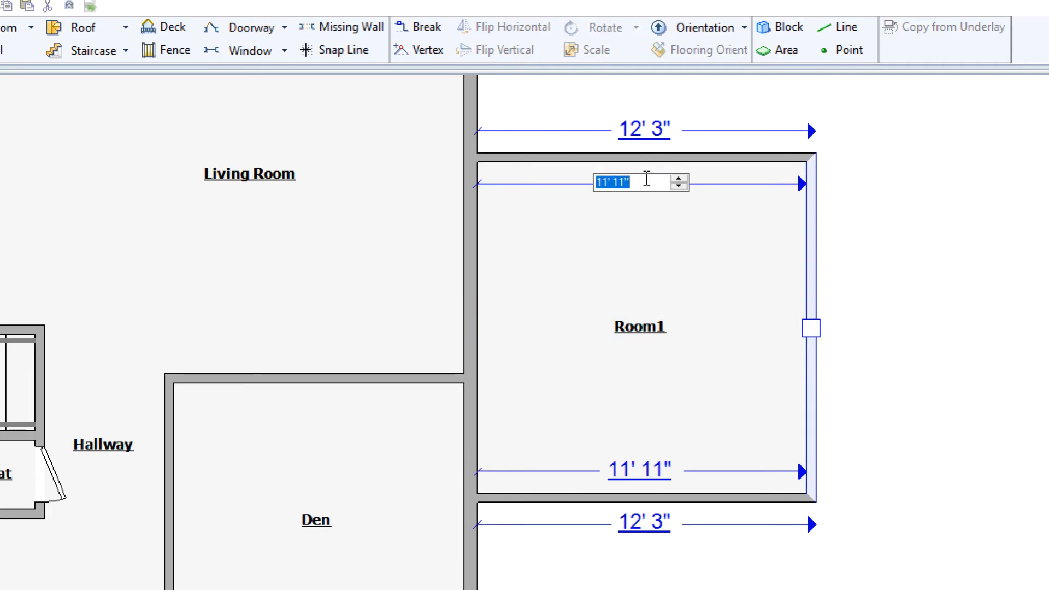
type("20")
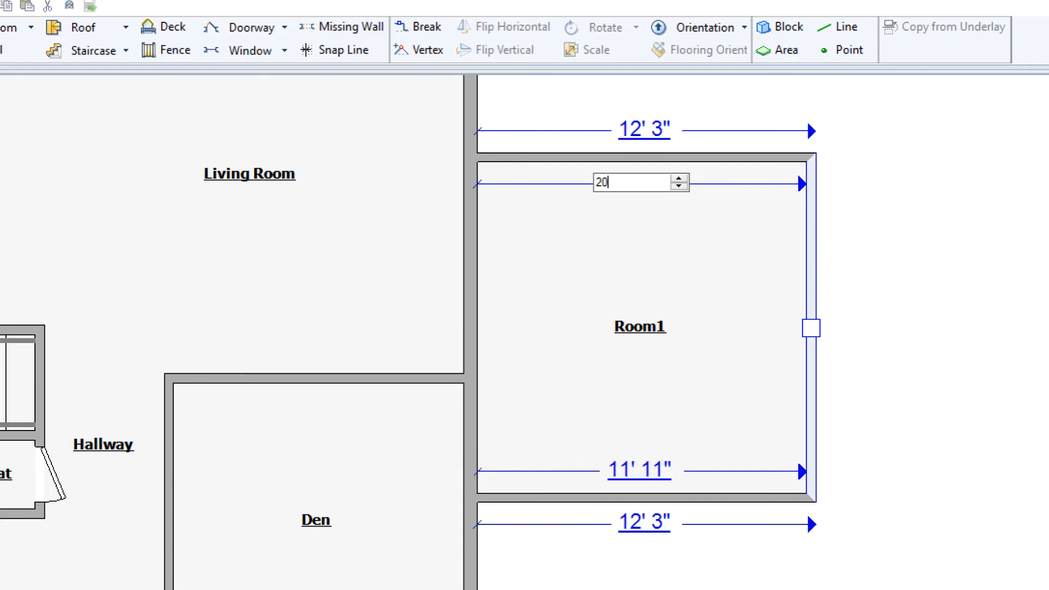
key("Return")
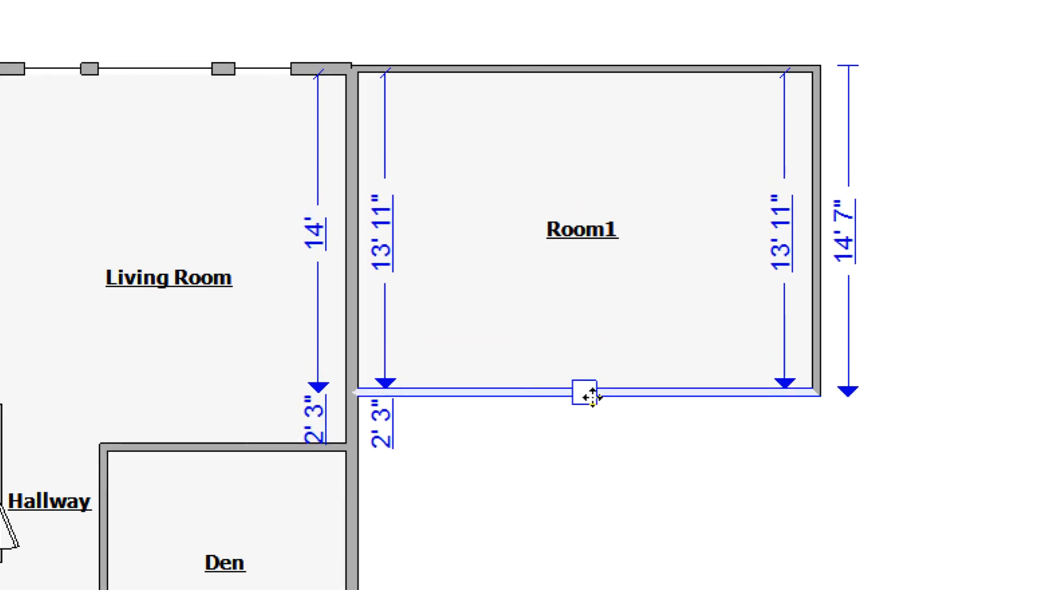
mouse_move(687, 337)
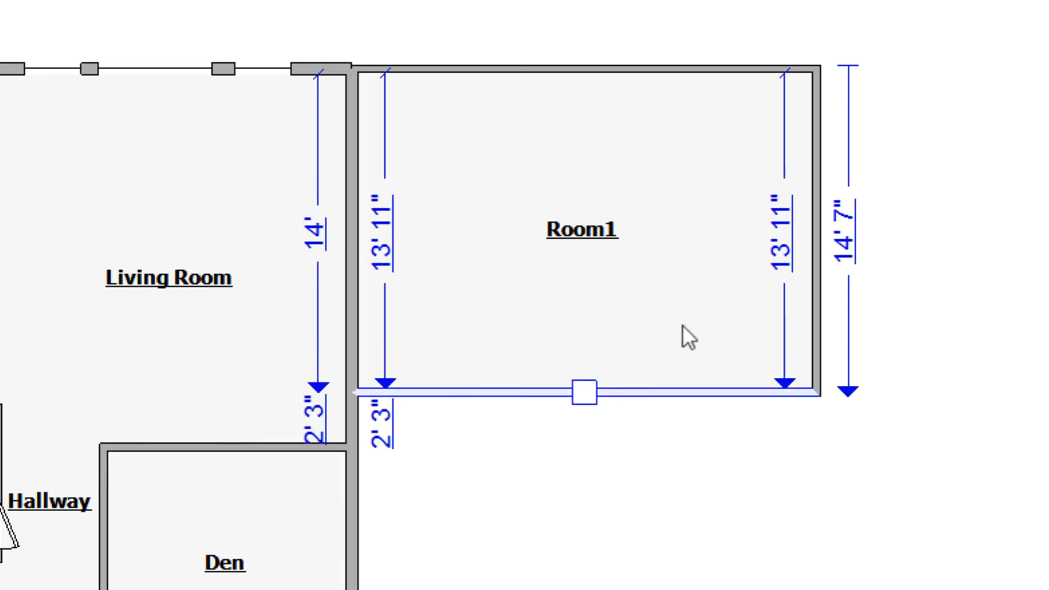
Change Room1's 13'11" interior height dimension to 25'3", extending the bottom wall down
left_click(785, 234)
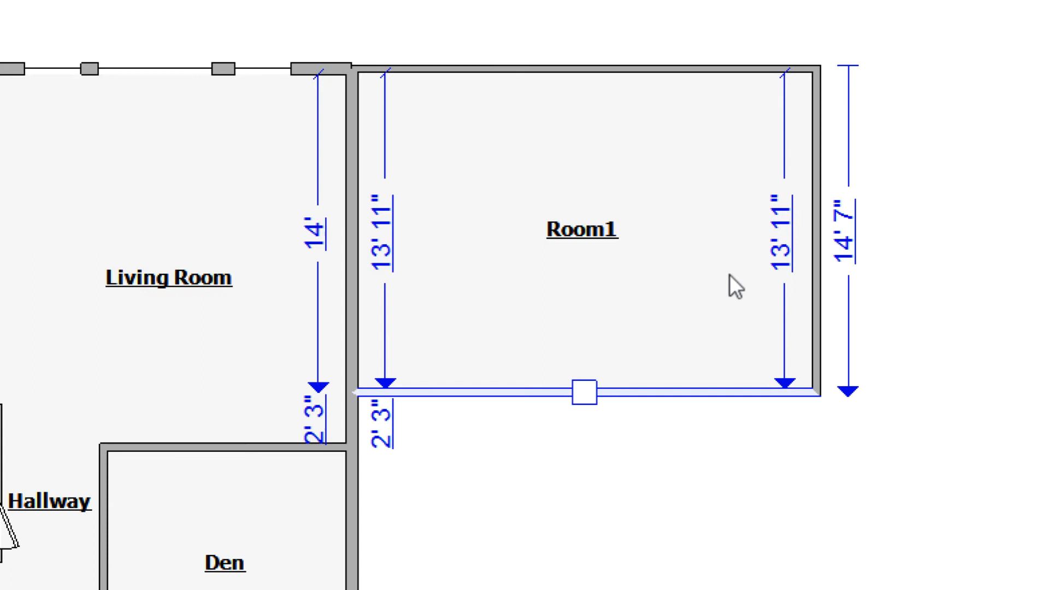
mouse_move(782, 248)
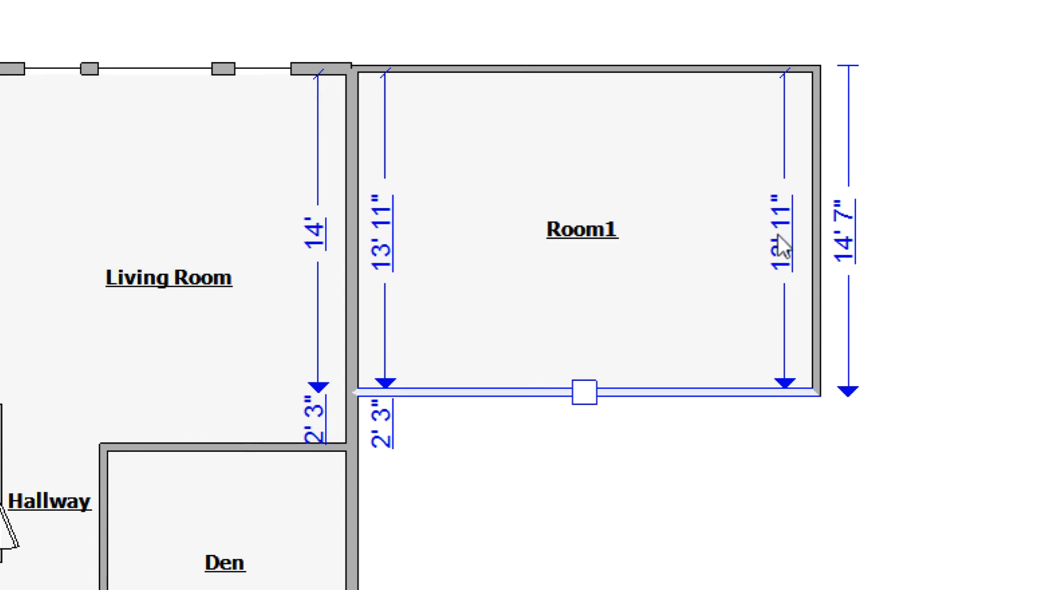
double_click(783, 246)
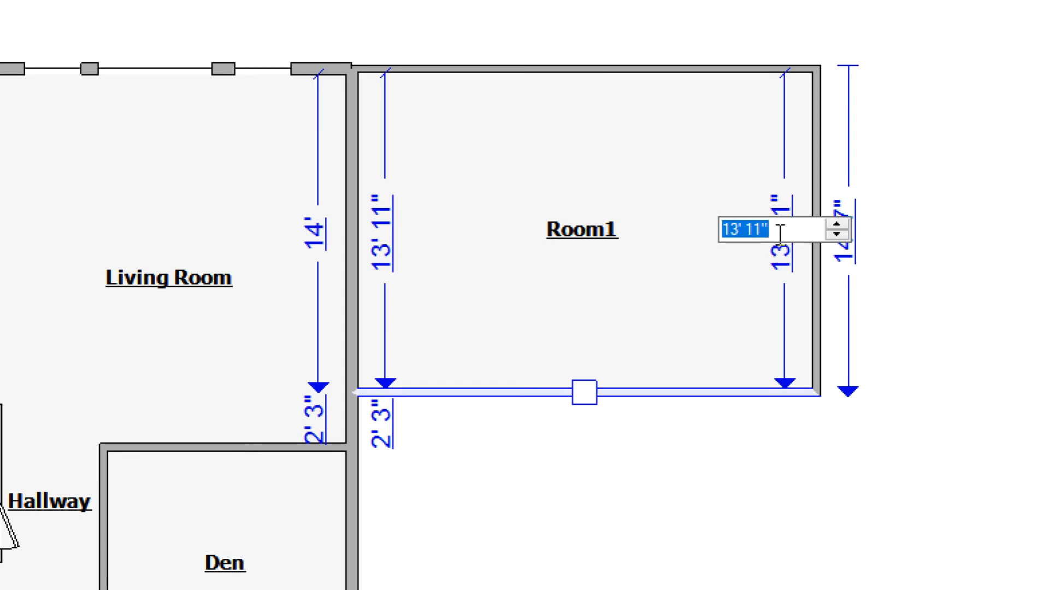
type("25,3")
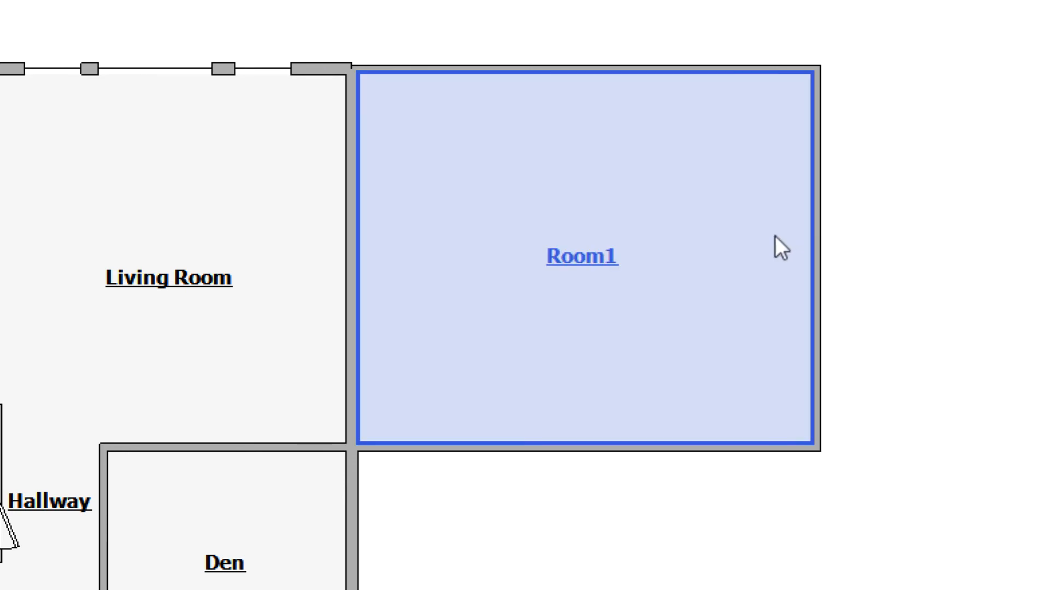
Correct Room1's 22'3" interior height to 25'3" so the room measures 20' by 25'3"
left_click(580, 258)
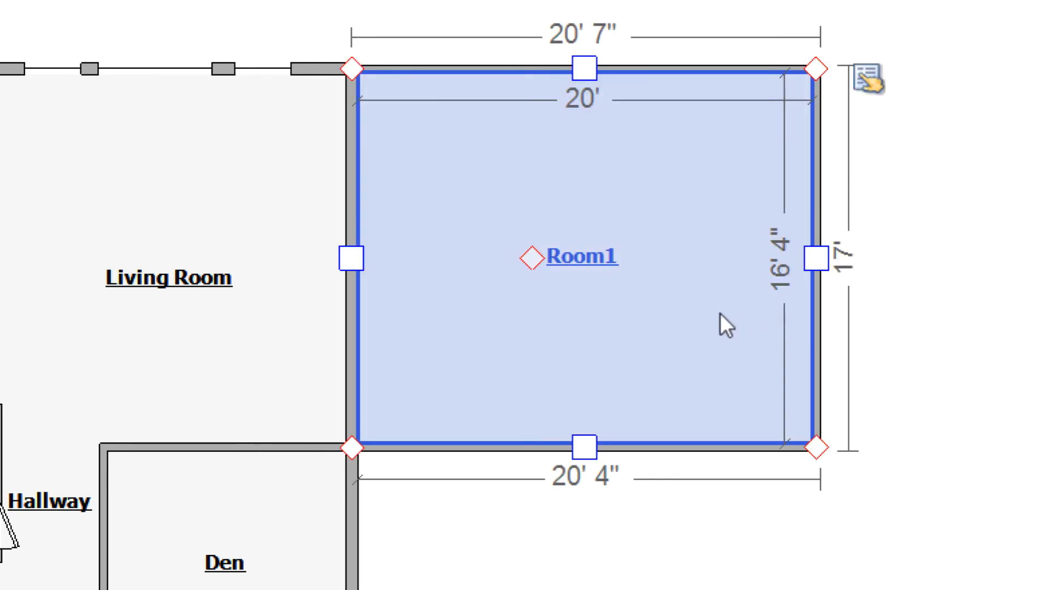
mouse_move(621, 356)
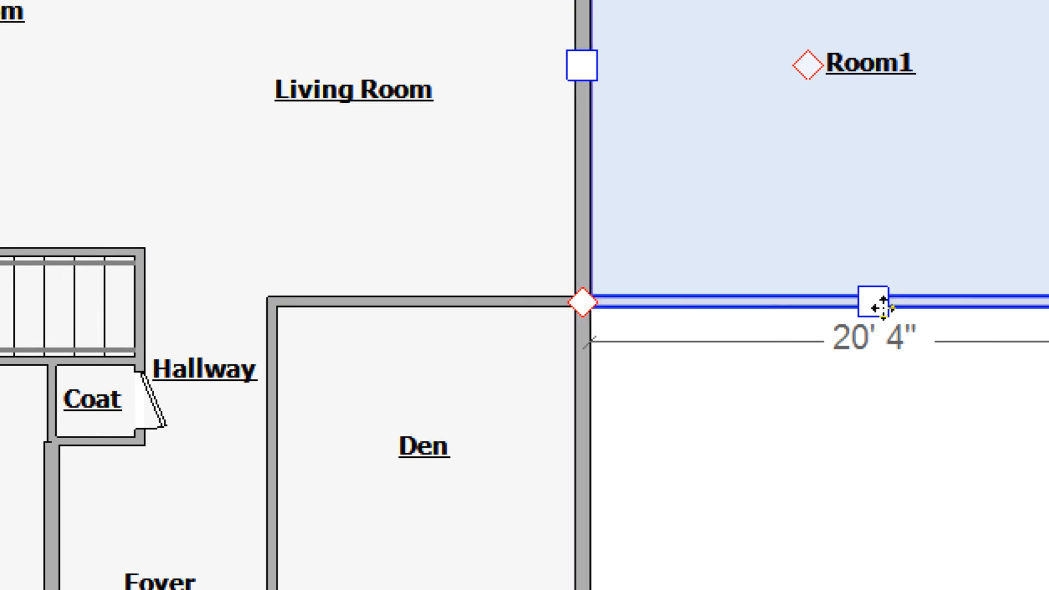
mouse_move(885, 308)
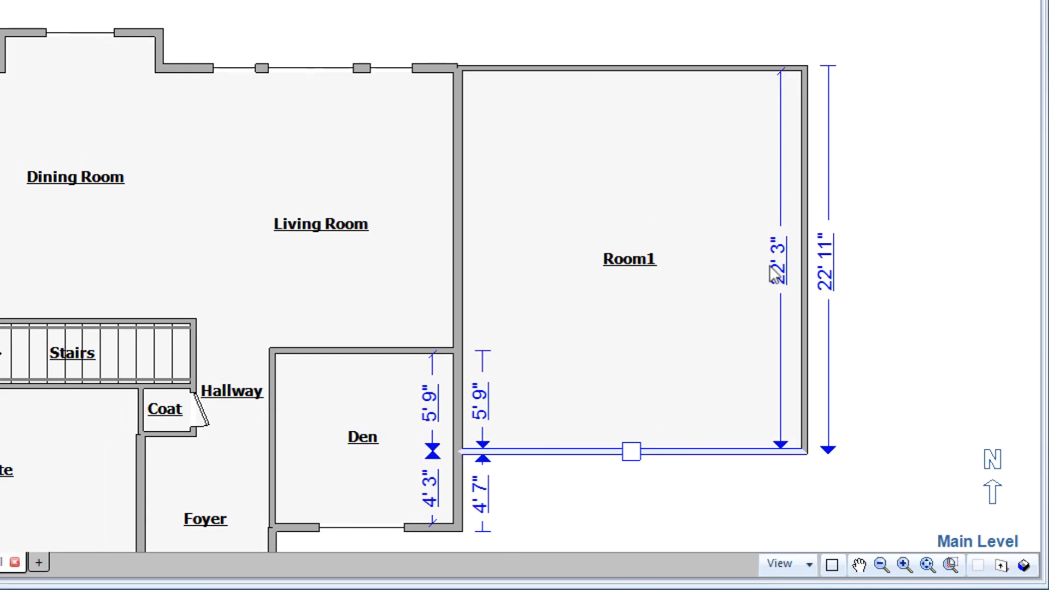
double_click(775, 261)
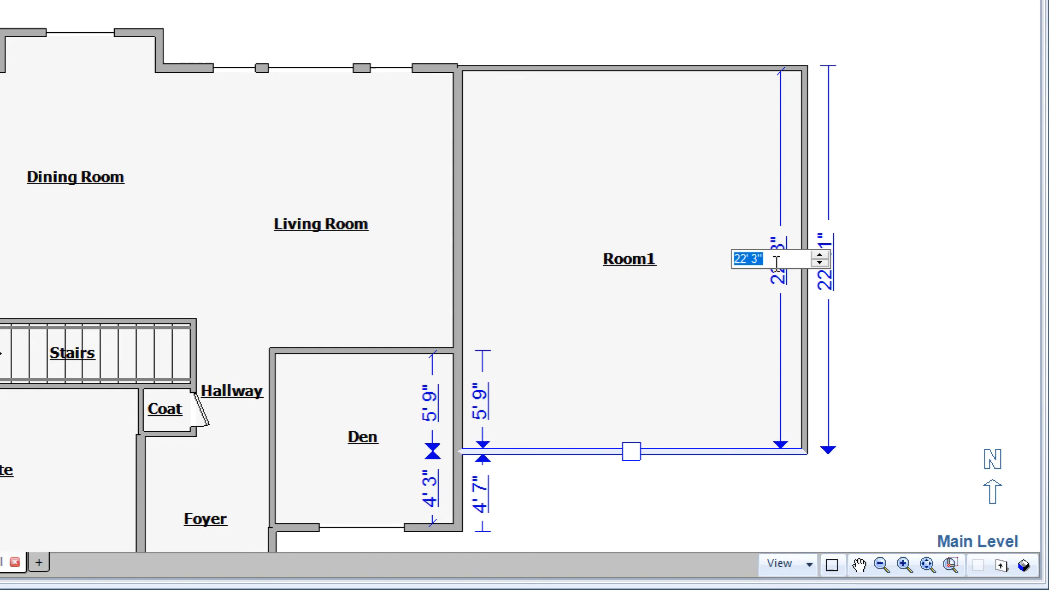
type("25,")
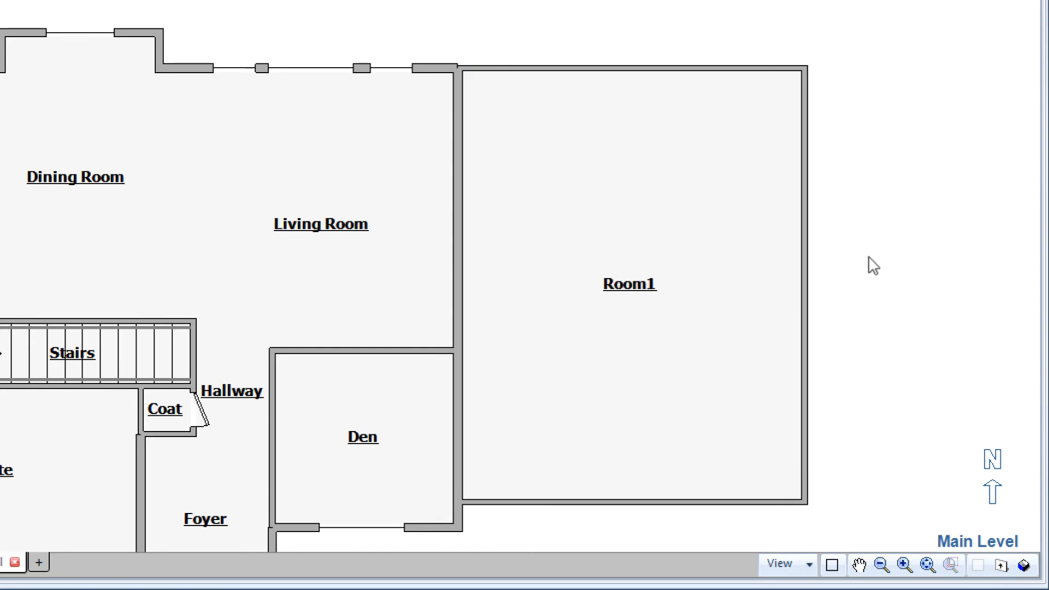
left_click(630, 284)
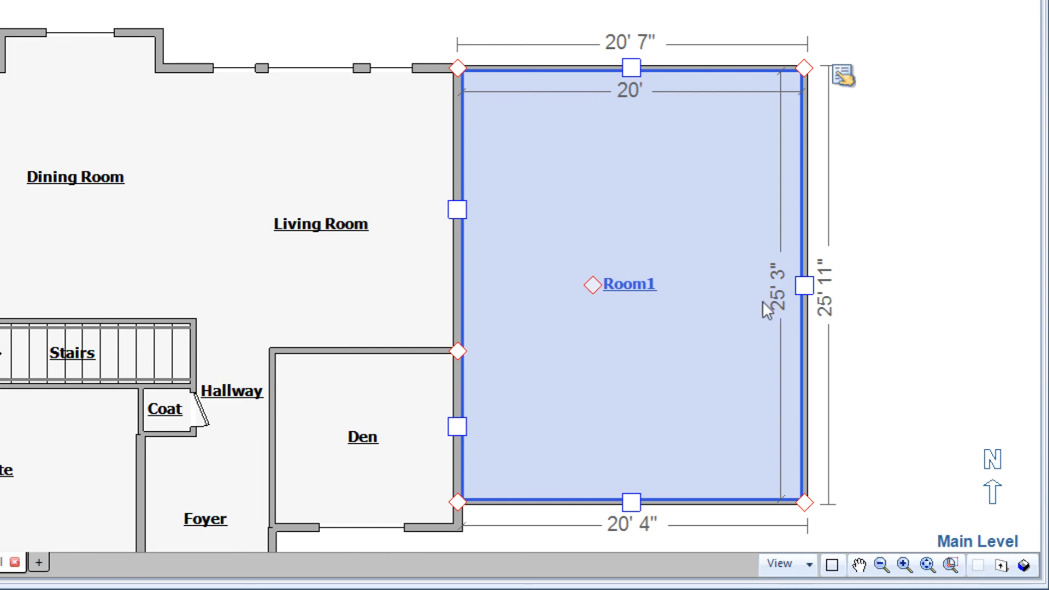
mouse_move(699, 217)
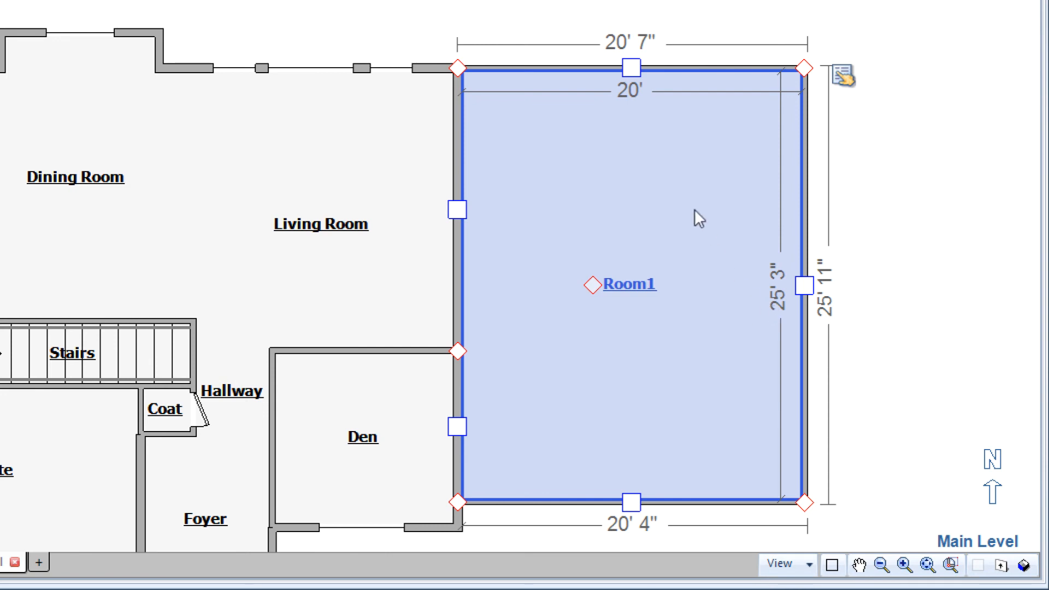